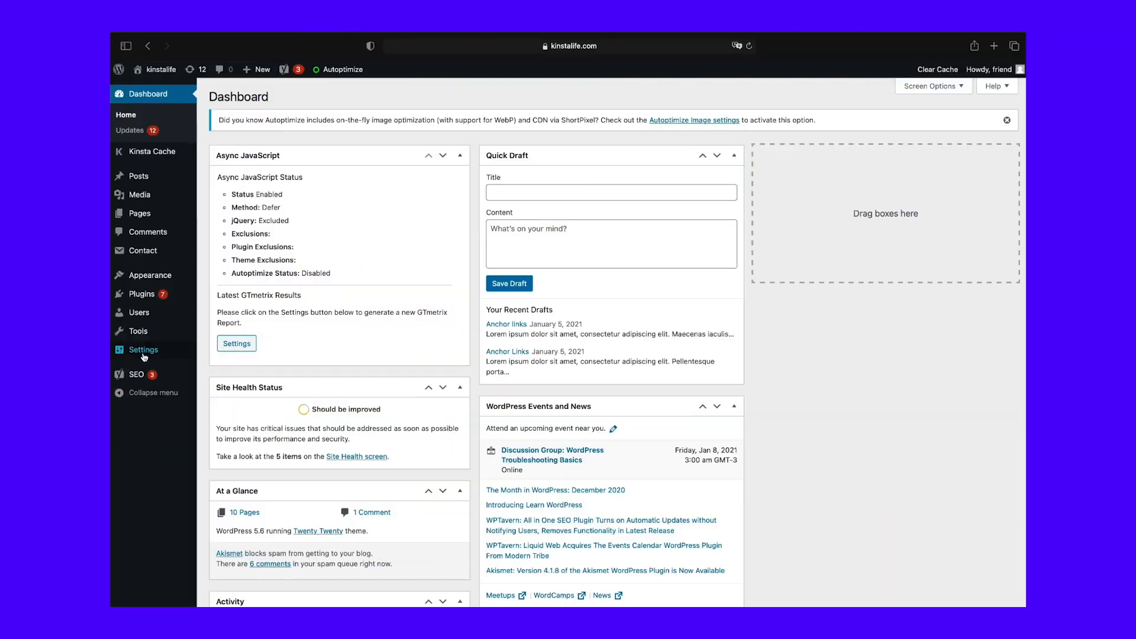
left_click(144, 350)
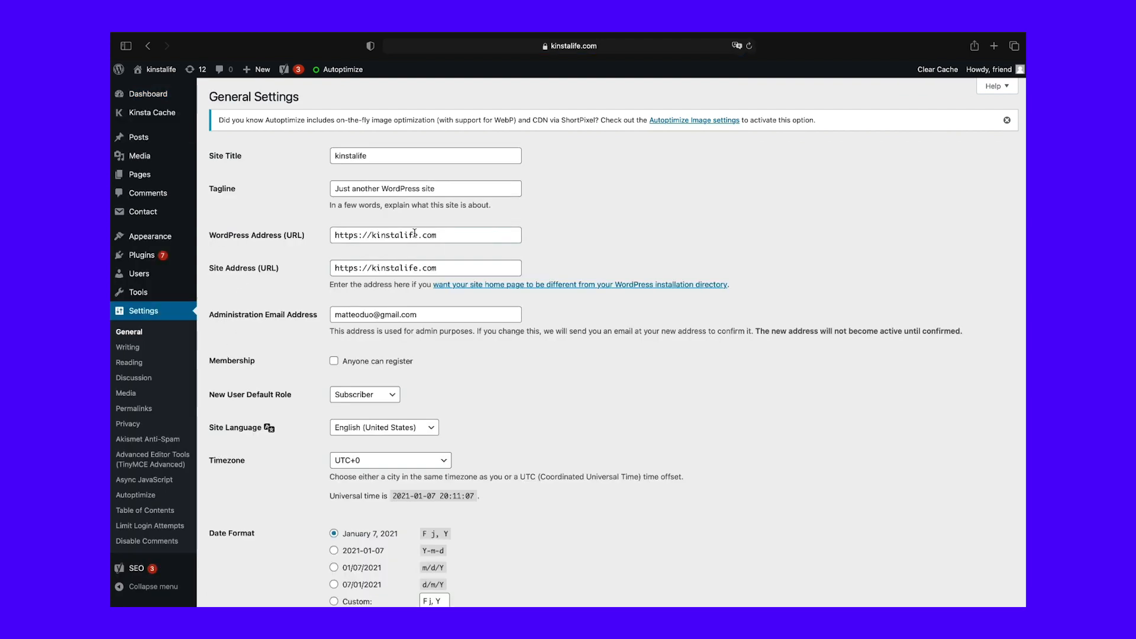
left_click(425, 235)
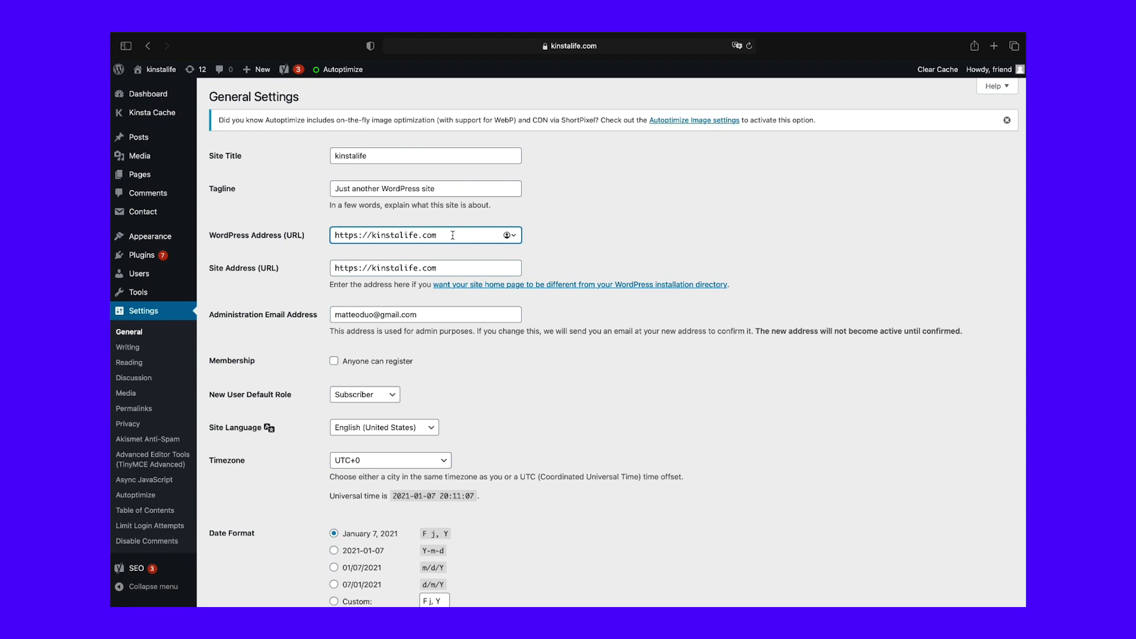
left_click(425, 267)
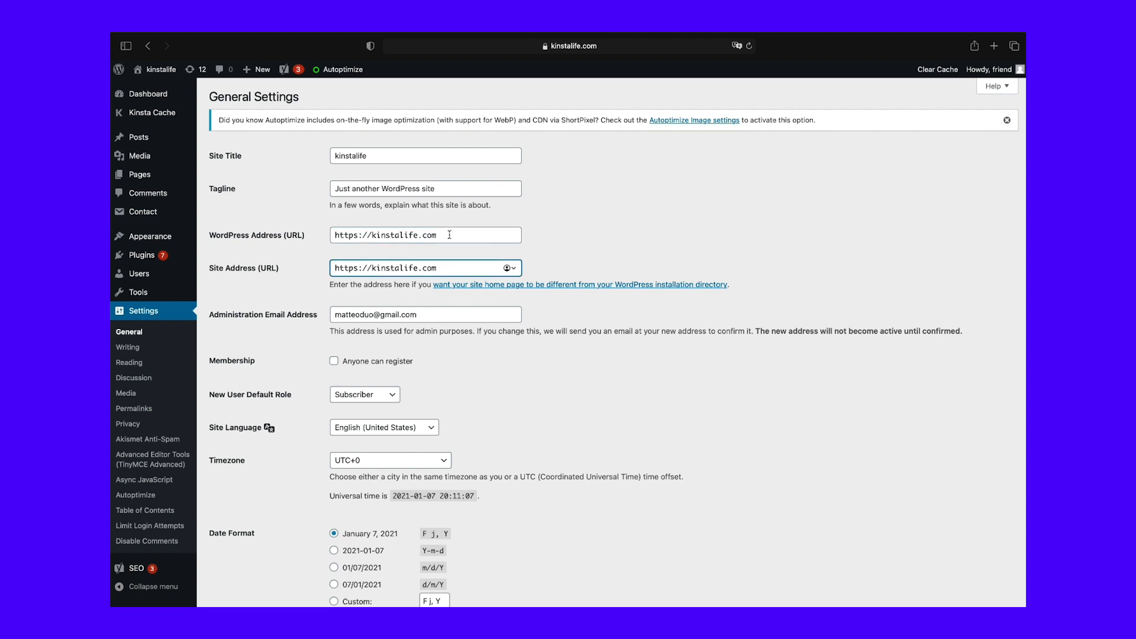
scroll("down", 3)
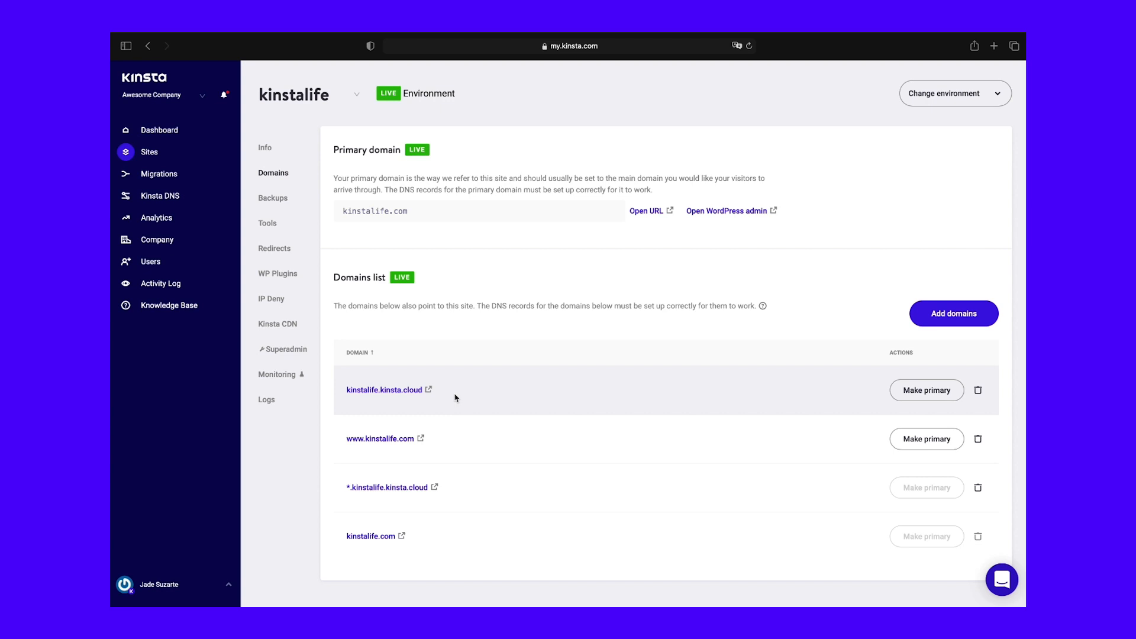
mouse_move(472, 260)
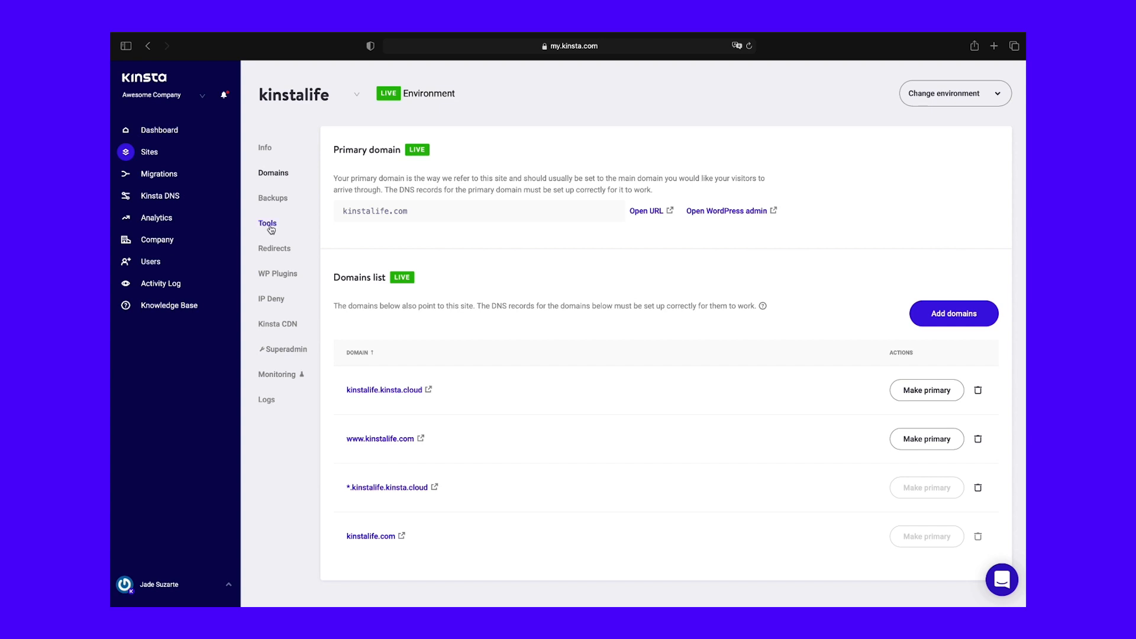
Step: Go to the kinstalife site's Tools section in MyKinsta
left_click(268, 222)
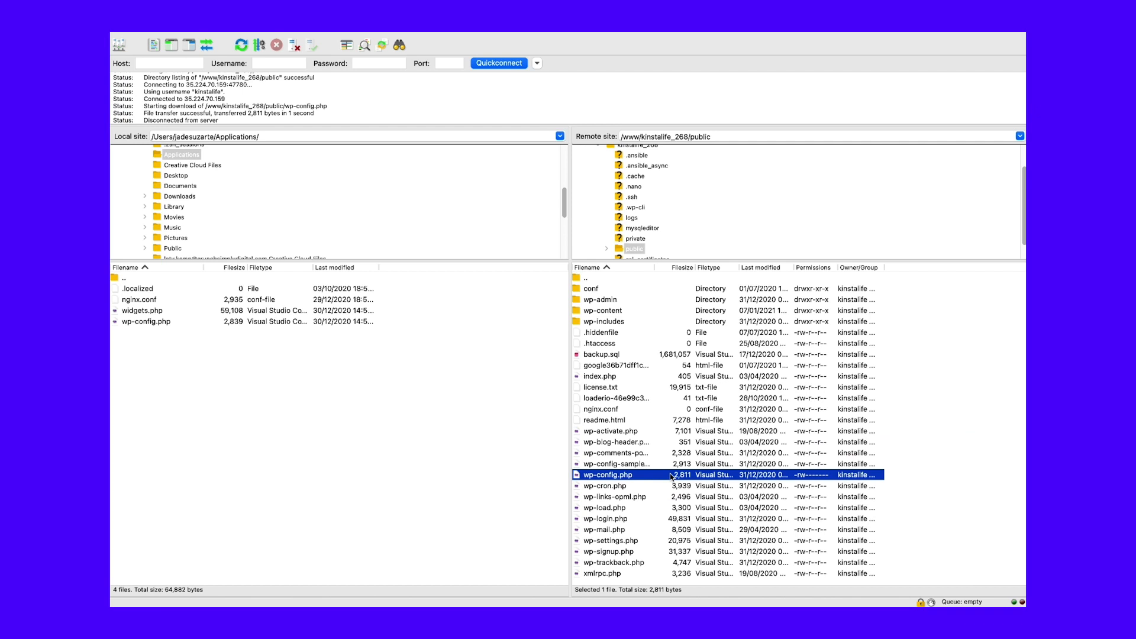
Step: Browse the remote /www/kinstalife_268/public folder to locate wp-config.php
scroll("down", 3)
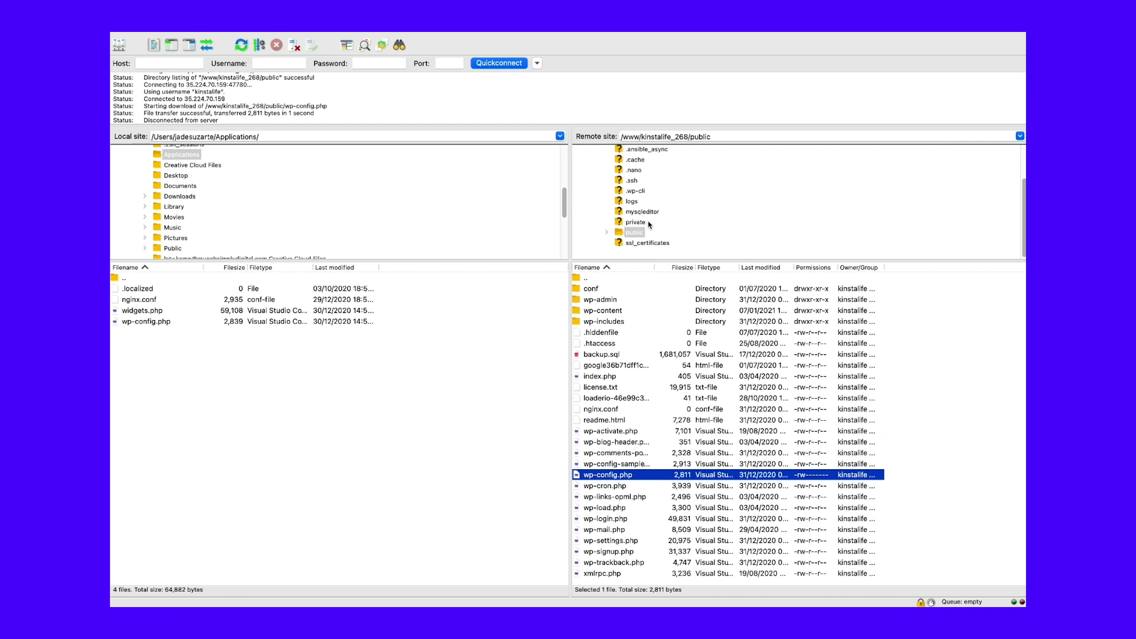
mouse_move(542, 165)
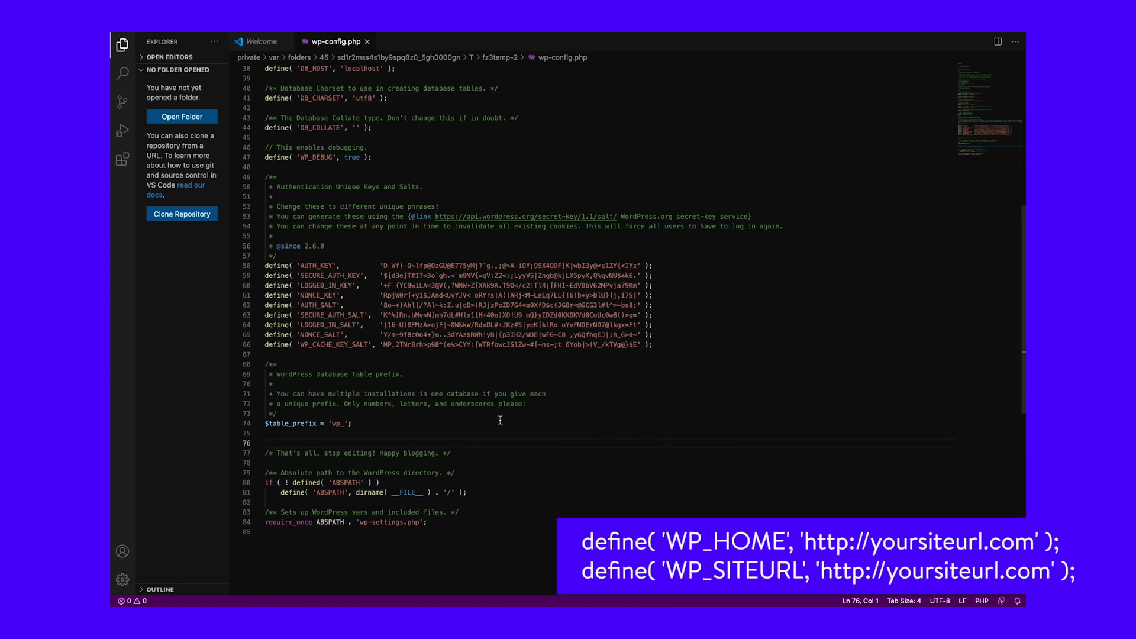
type("define( 'WP_HOME', 'http://yoursiteurl.com' );")
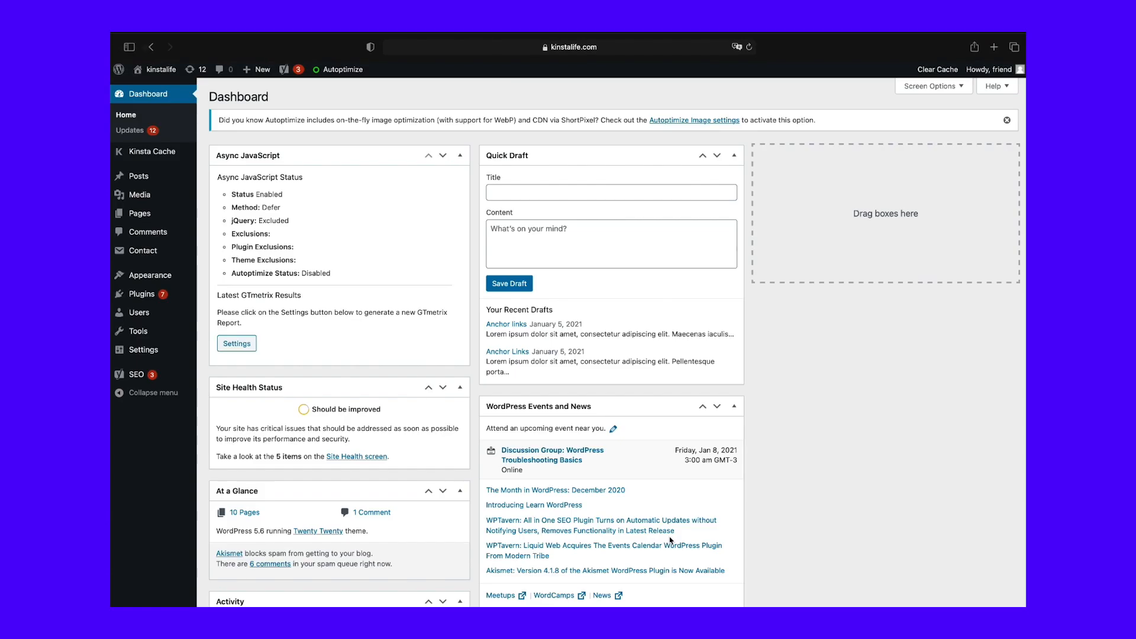
Step: Return to Settings > General, where both address fields are now locked
left_click(142, 350)
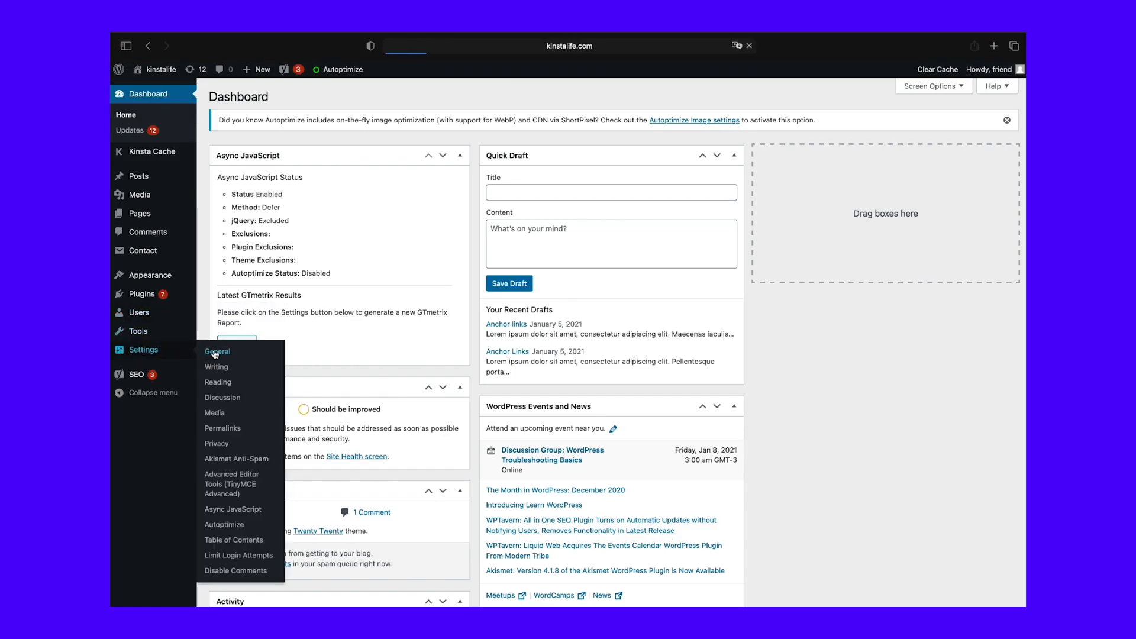
left_click(217, 351)
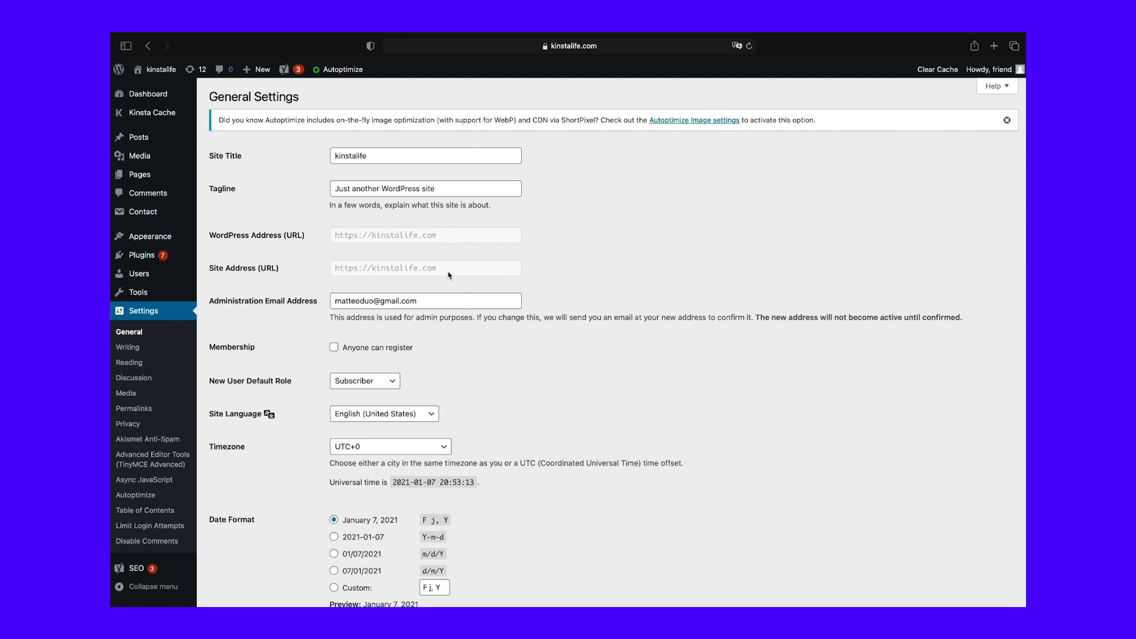
mouse_move(640, 278)
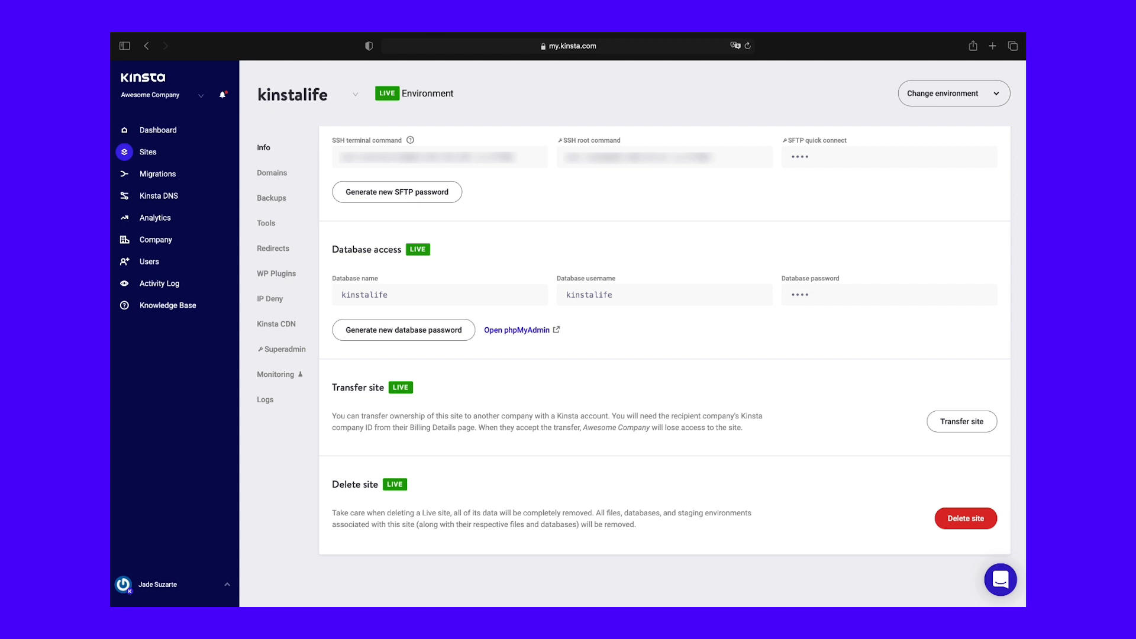
Step: Launch phpMyAdmin on the kinstalife database from MyKinsta's database access details
left_click(517, 330)
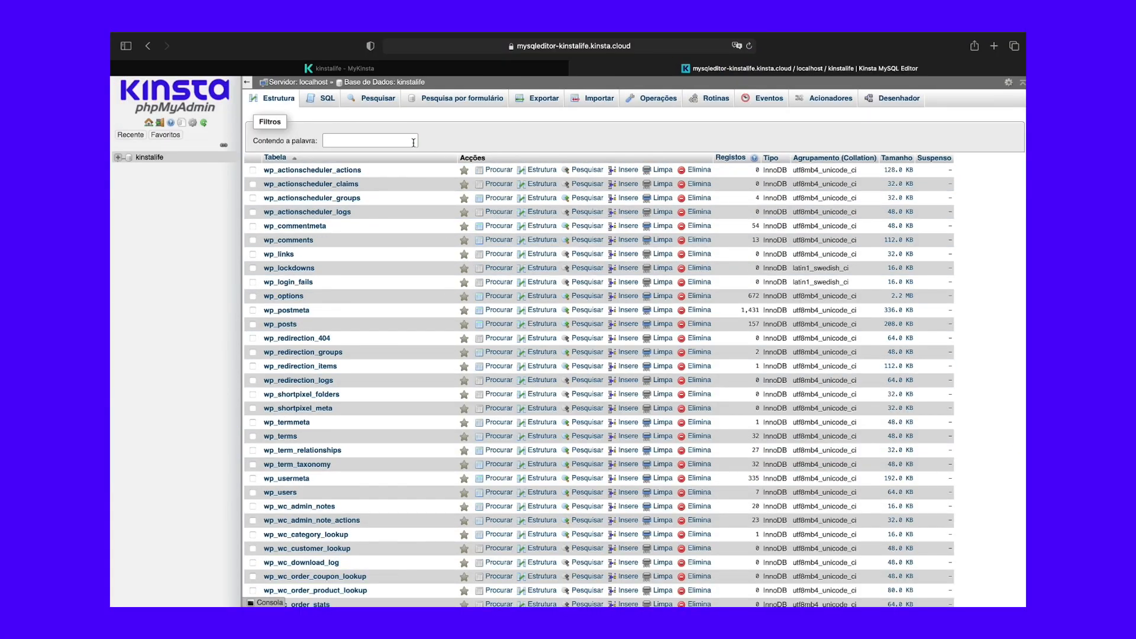
left_click(117, 157)
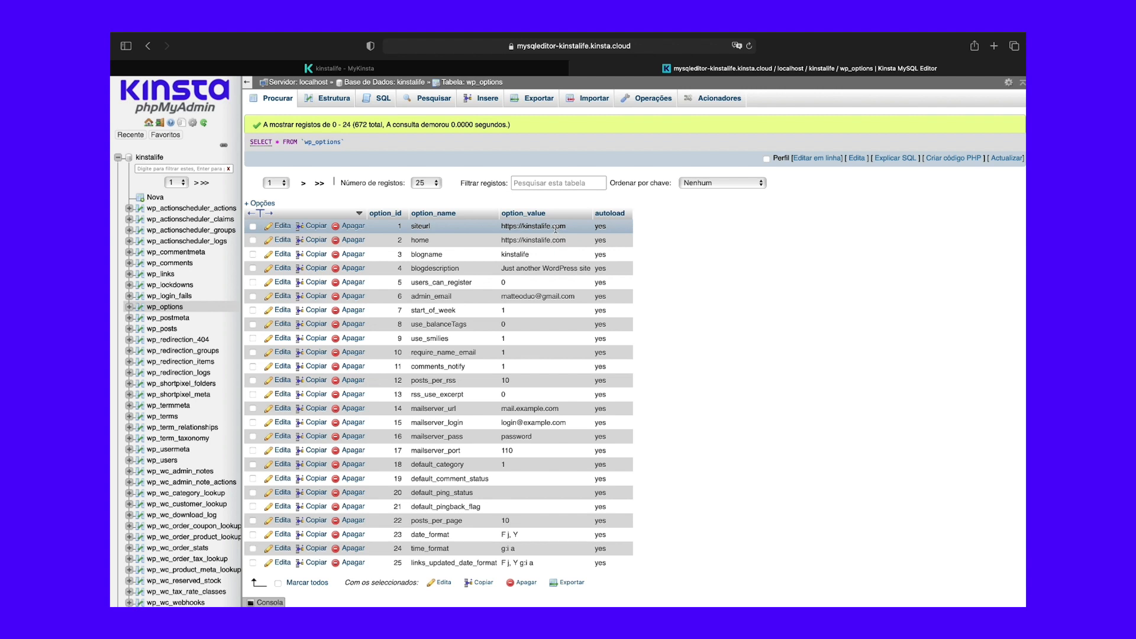
mouse_move(573, 231)
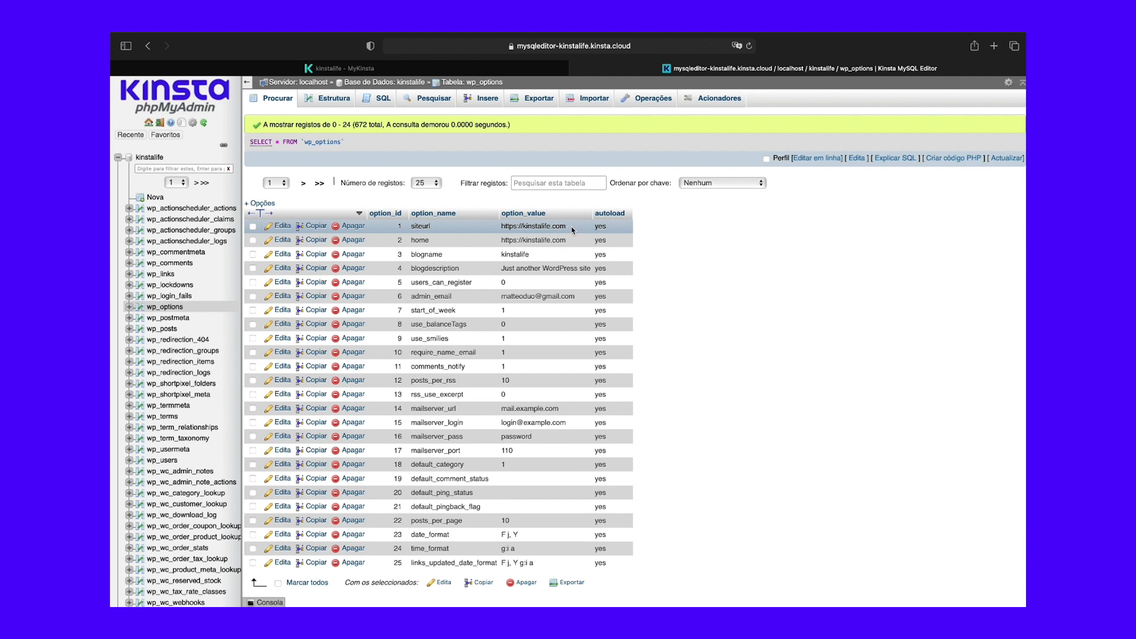
double_click(533, 225)
type("kinstalife.com/wp-login/")
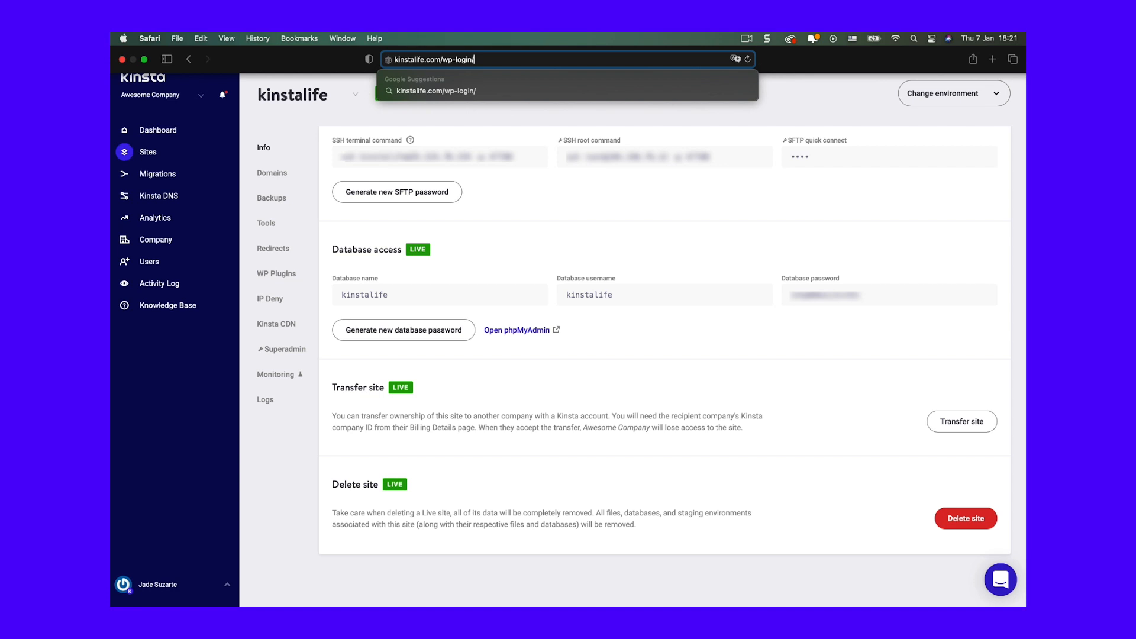
Step: Navigate Safari to kinstalife.com/wp-login/ via the address-bar suggestion
left_click(273, 248)
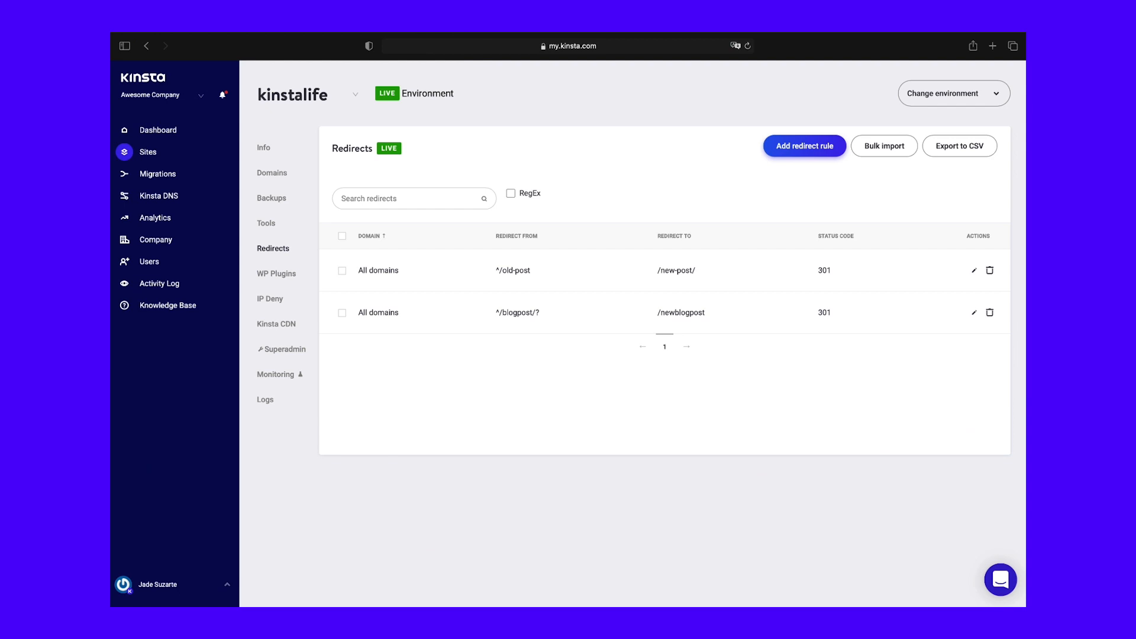